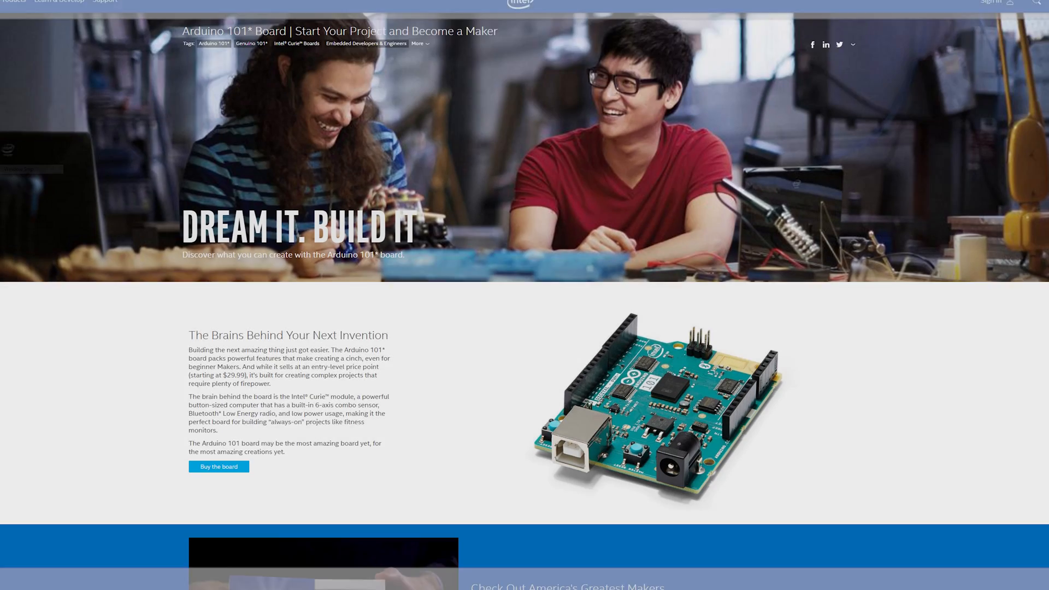
Run the Processing 3D board visualizer, streaming yaw, pitch and roll to the console
{"action": "scroll", "scroll_direction": "down", "scroll_amount": 3}
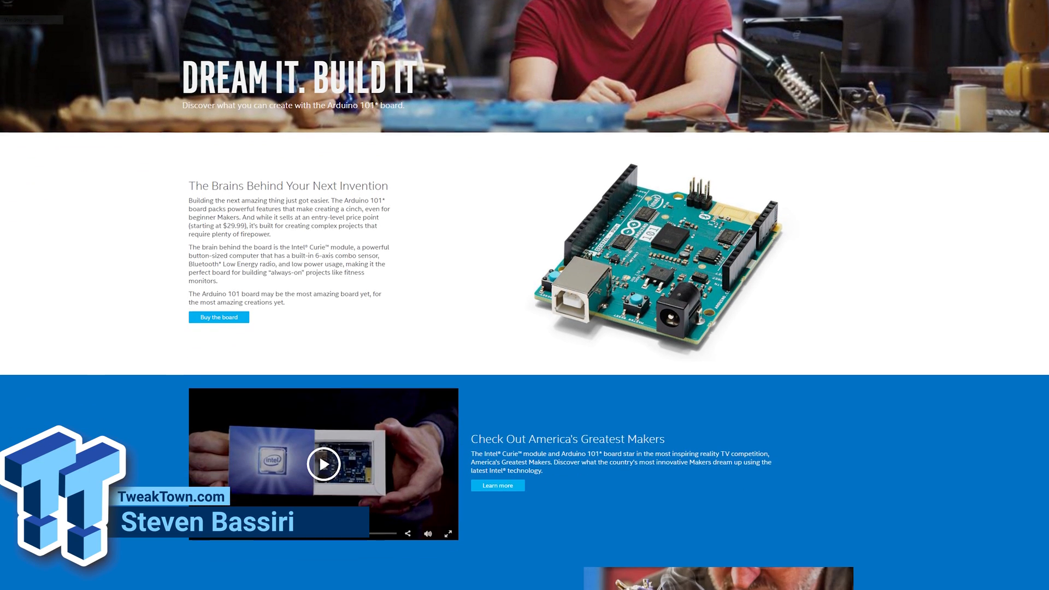
{"action": "scroll", "scroll_direction": "down", "scroll_amount": 3}
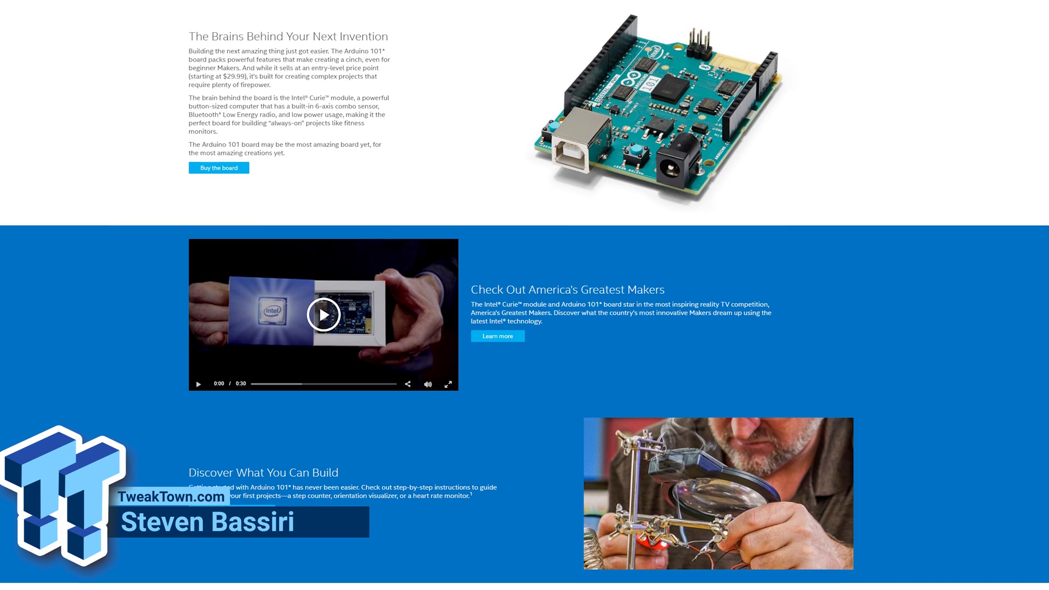
{"action": "scroll", "scroll_direction": "down", "scroll_amount": 3}
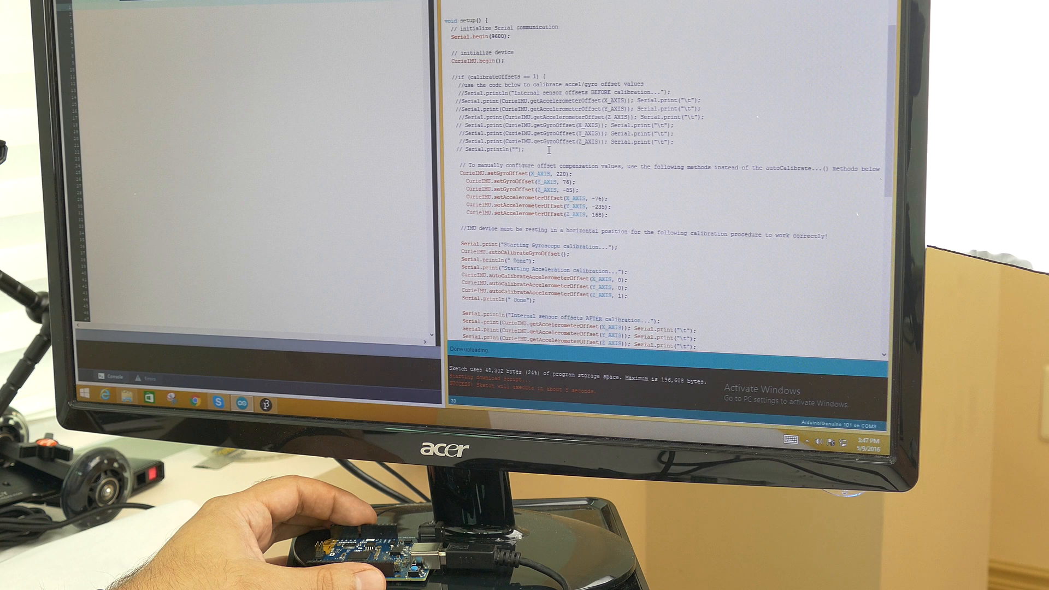
{"action": "scroll", "scroll_direction": "down", "scroll_amount": 3}
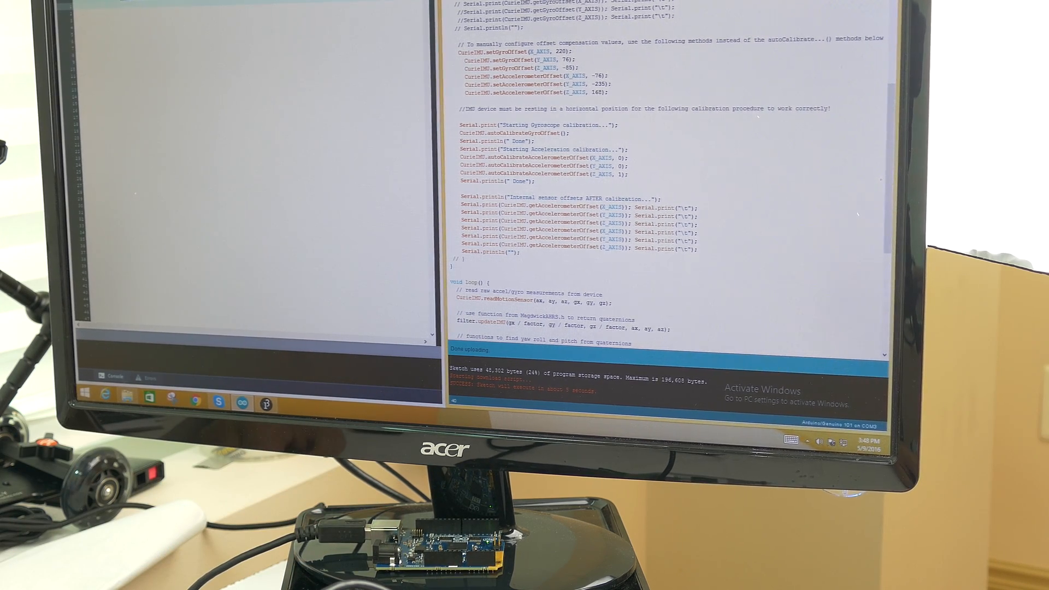
{"action": "left_click", "coordinate": [80, 3]}
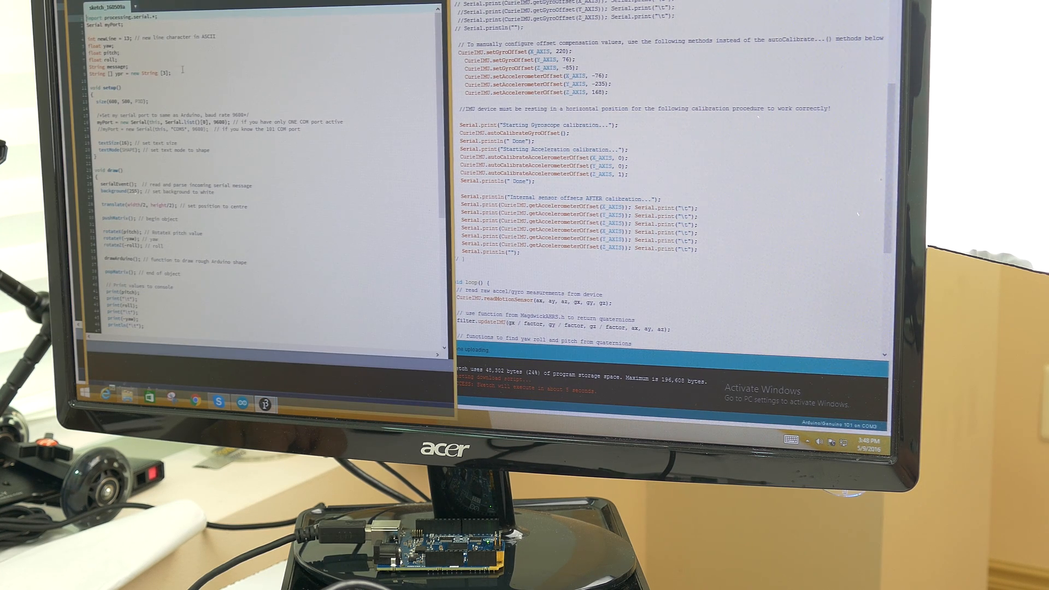
{"action": "scroll", "scroll_direction": "down", "scroll_amount": 3}
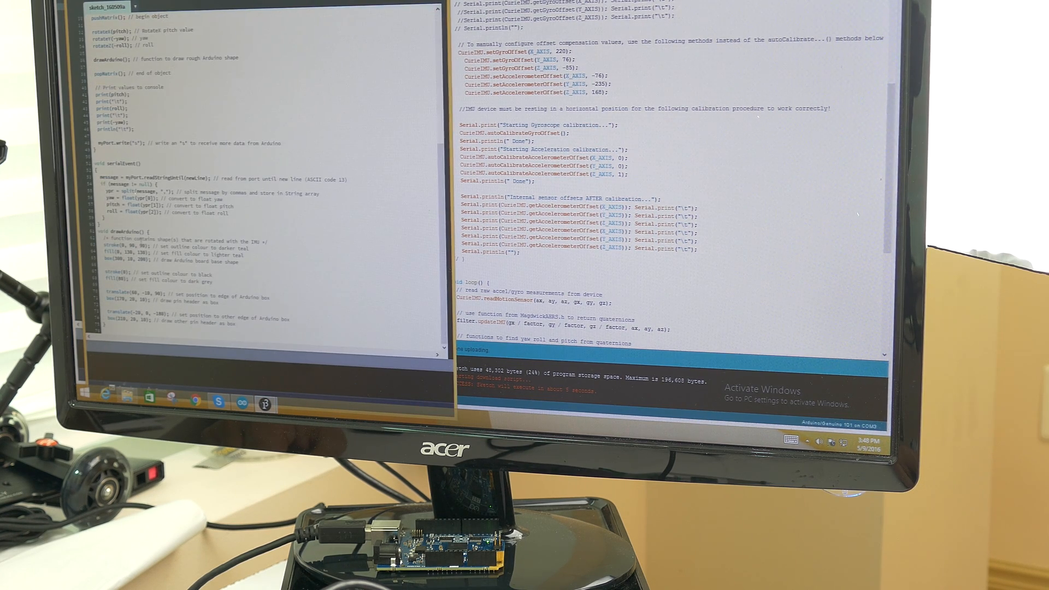
{"action": "scroll", "scroll_direction": "up", "scroll_amount": 3}
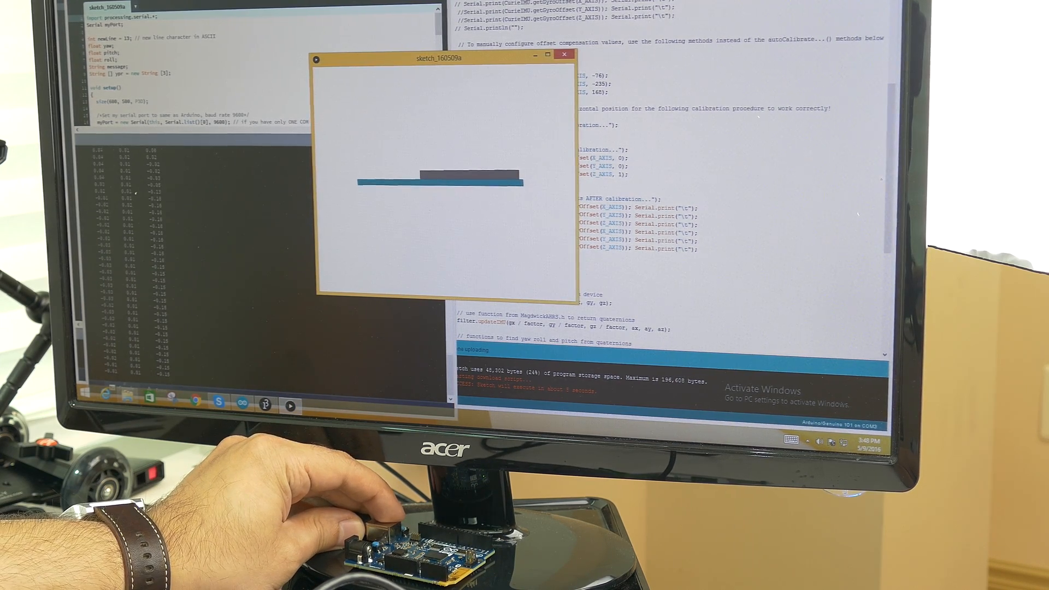
{"action": "left_click", "coordinate": [549, 55]}
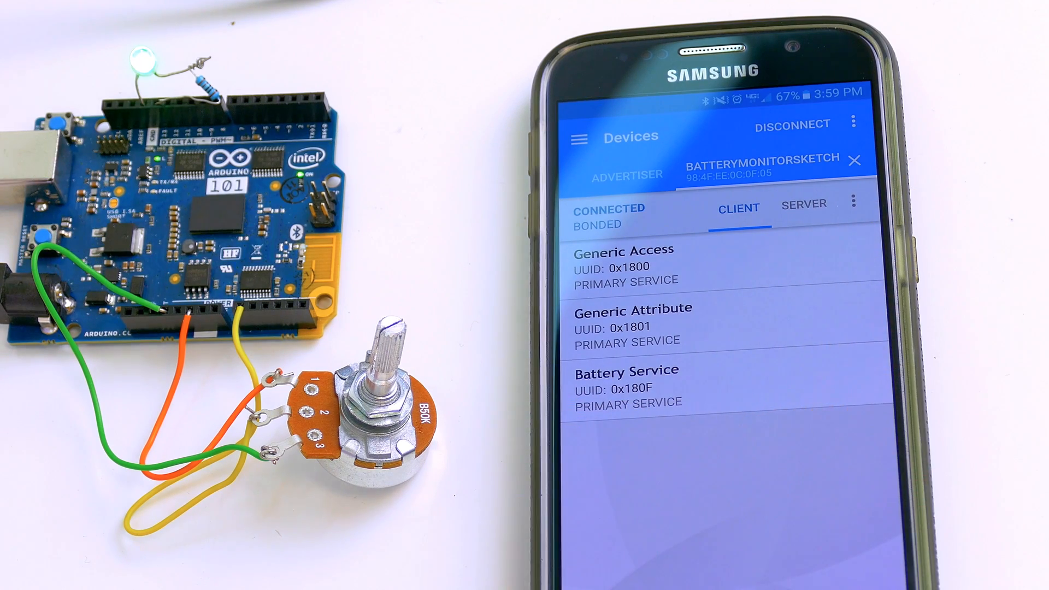
Expand Battery Service and enable notifications on the 99% Battery Level characteristic
{"action": "left_click", "coordinate": [626, 387]}
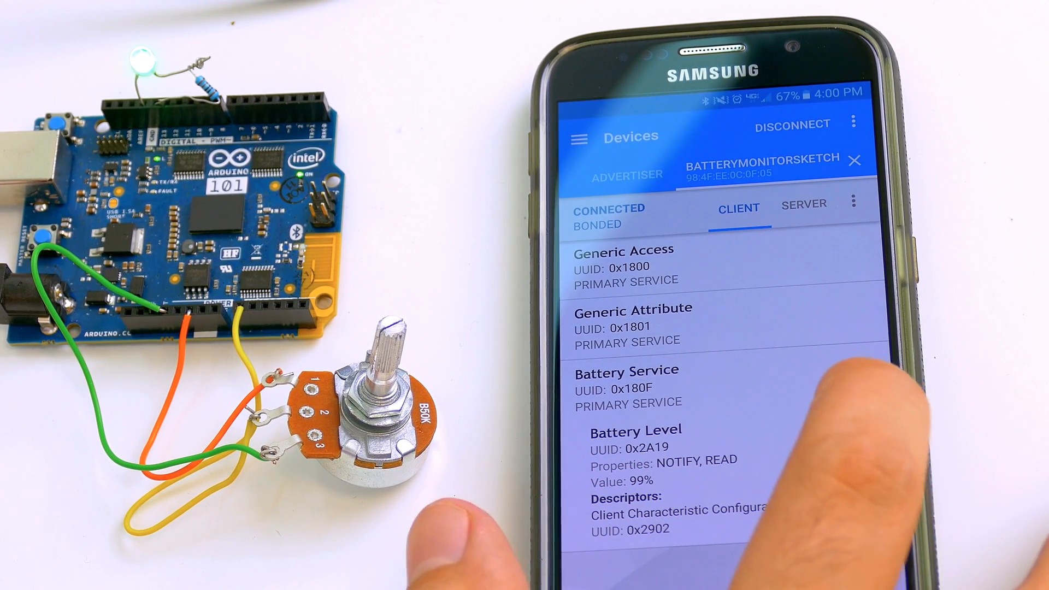
{"action": "left_click", "coordinate": [846, 420]}
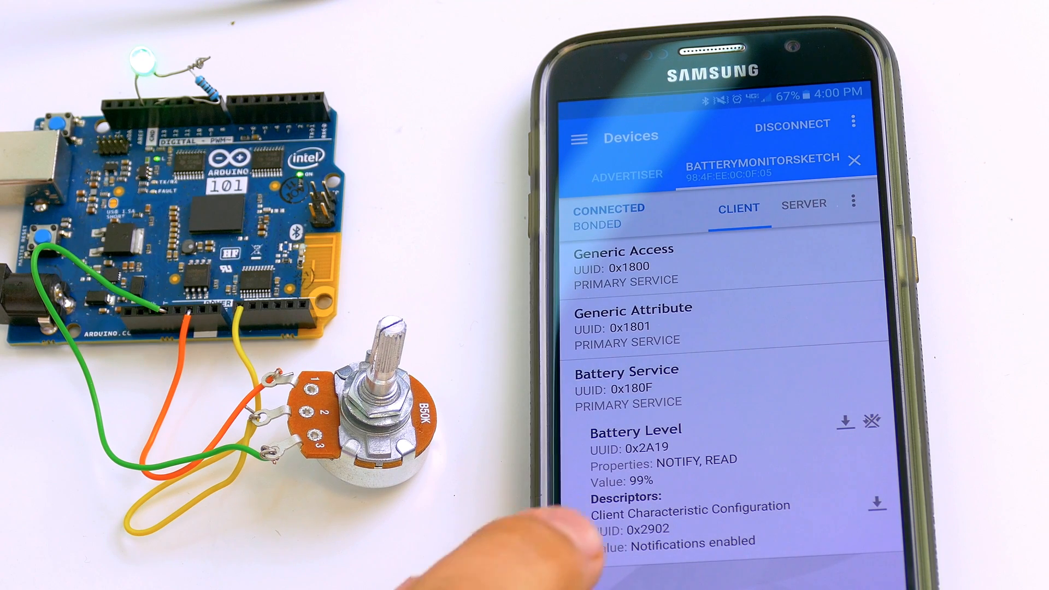